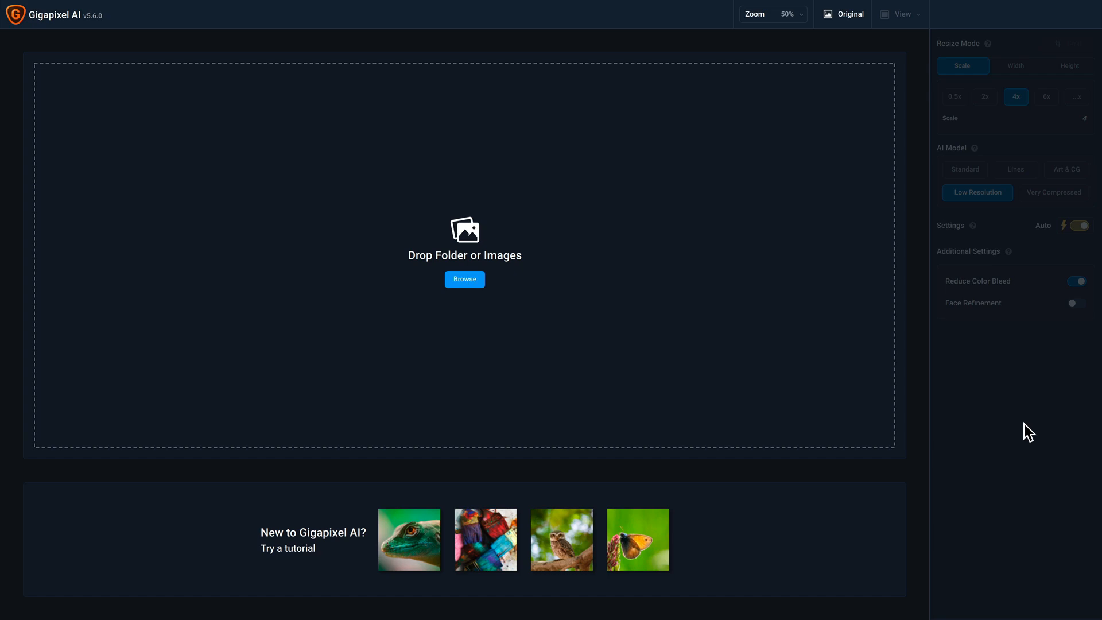
mouse_move(480, 329)
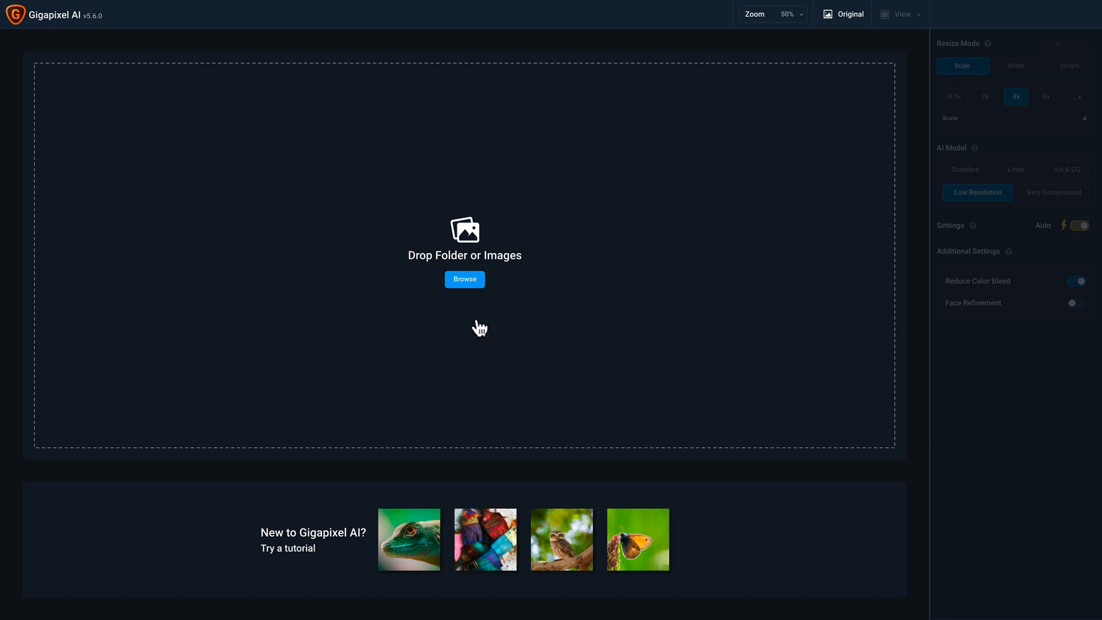
mouse_move(464, 291)
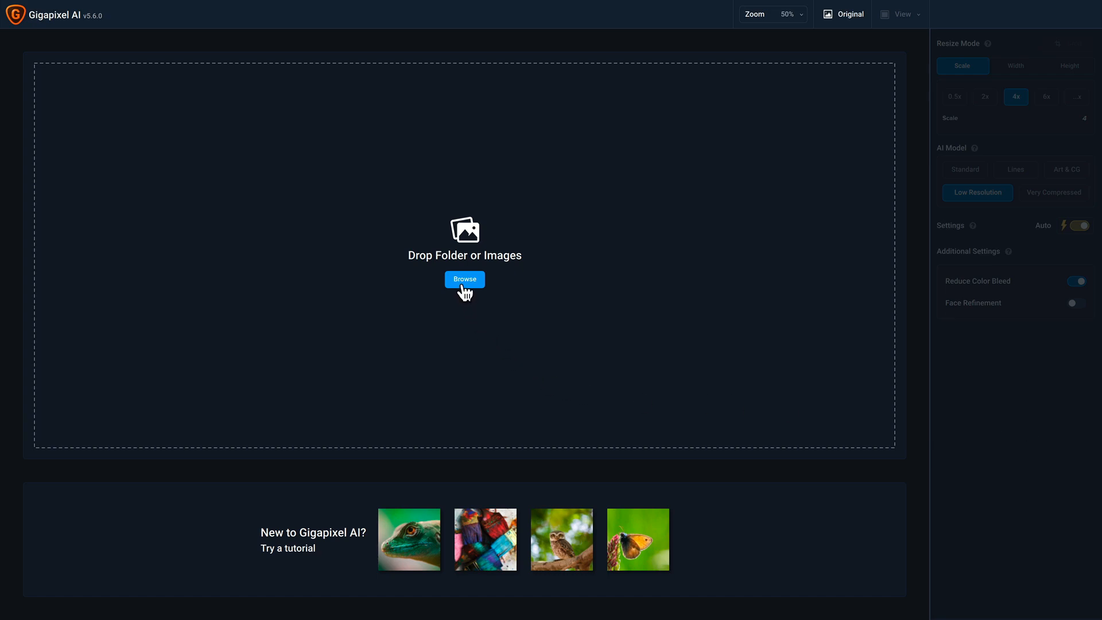
Load the boat photo, choose 4x scale for 16960x11328 px output, and pan the preview
click(464, 279)
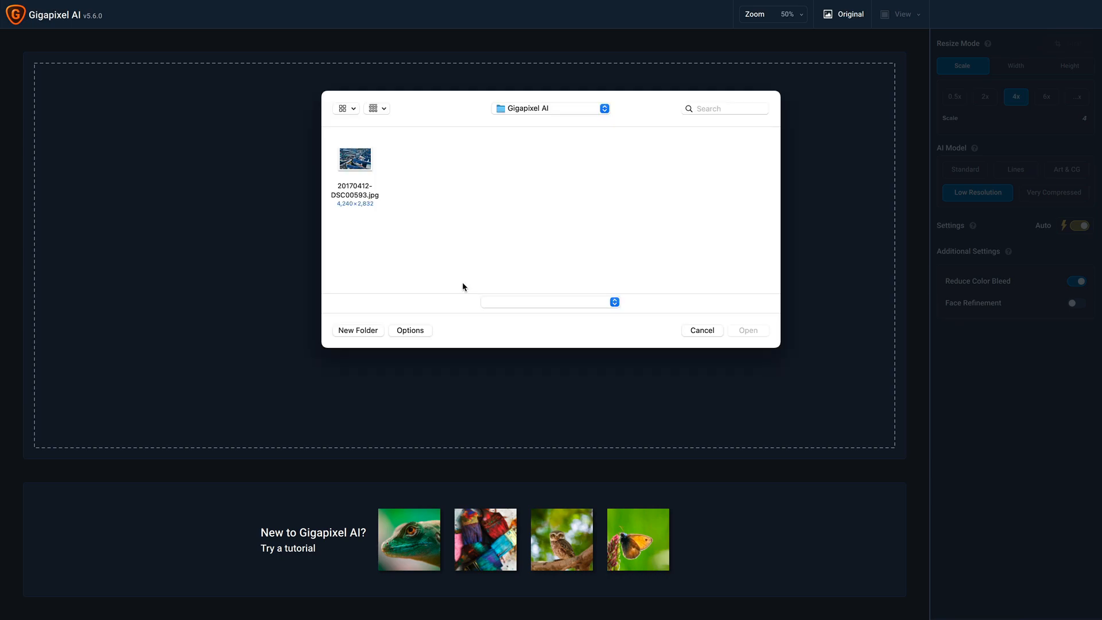
mouse_move(365, 181)
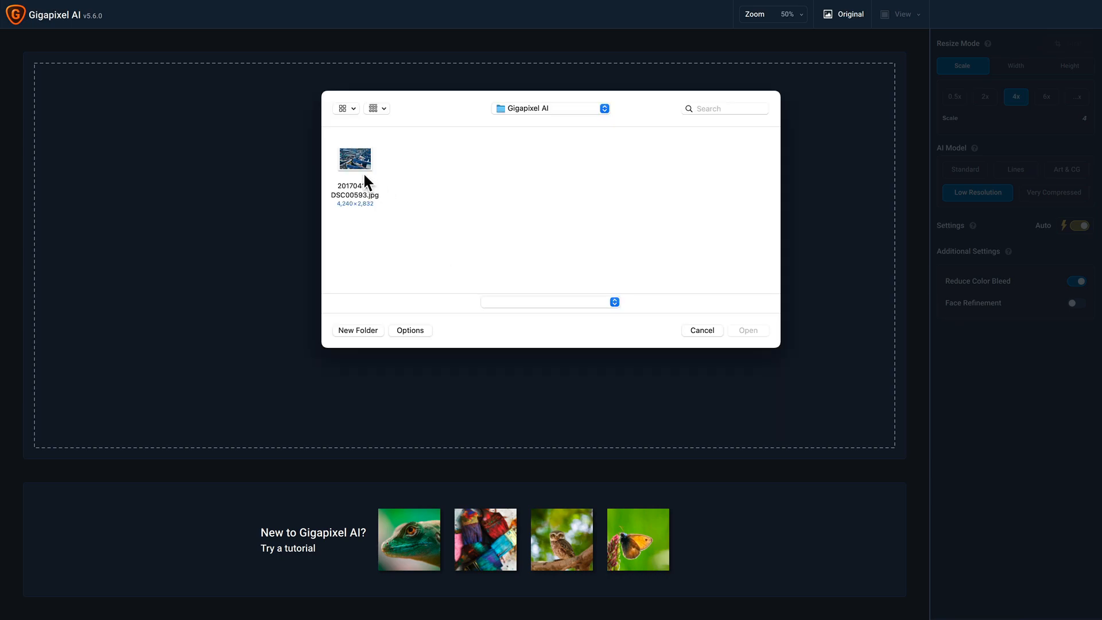
click(354, 159)
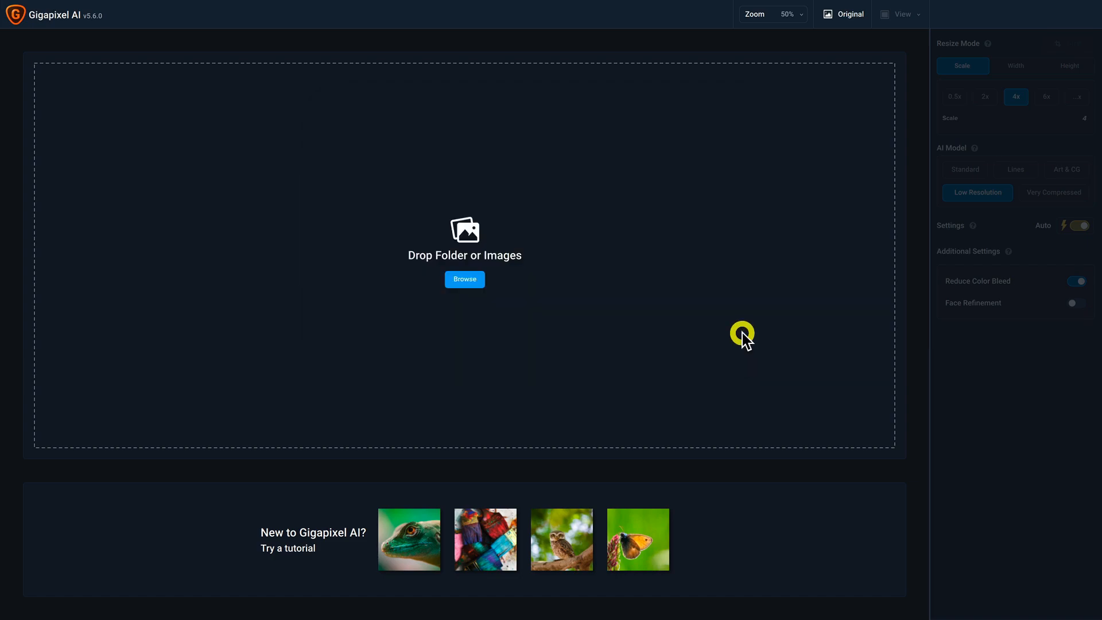
click(464, 279)
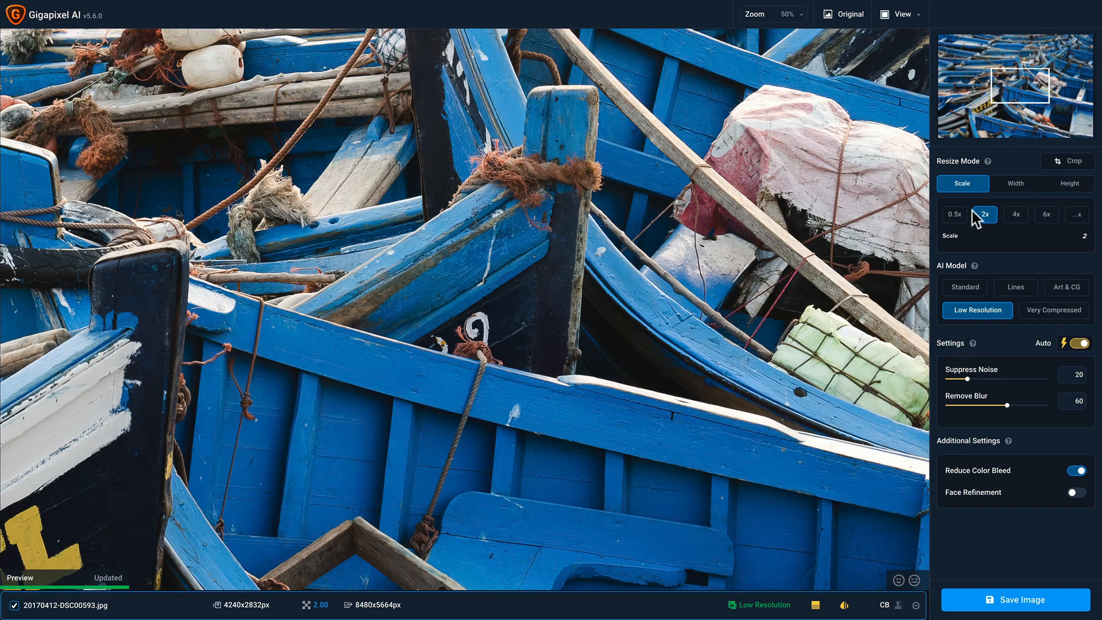
click(1015, 213)
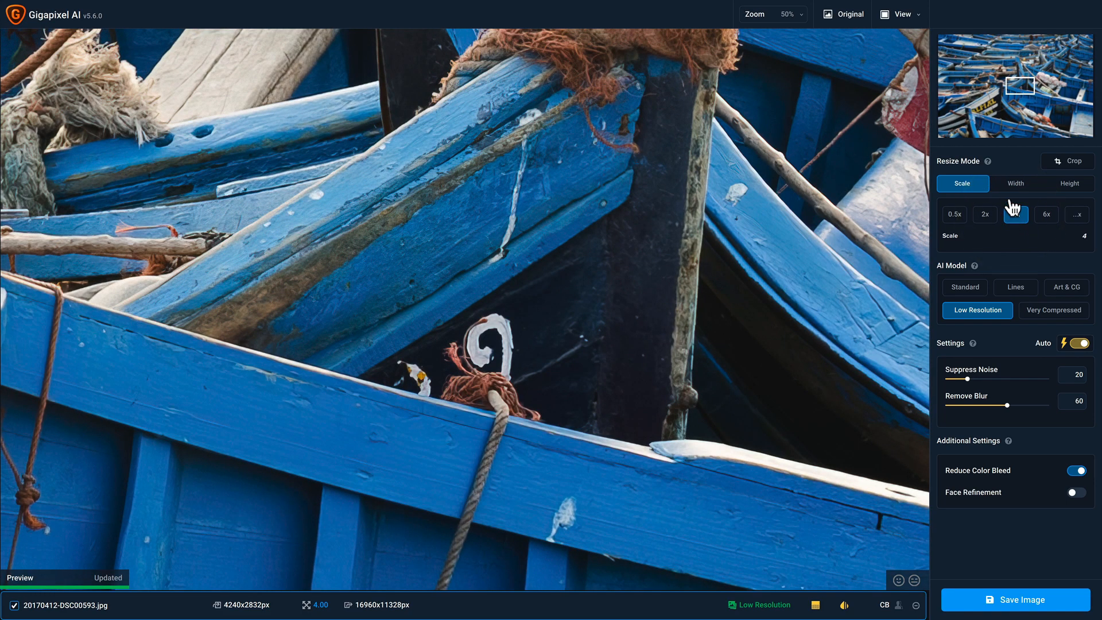
click(1015, 215)
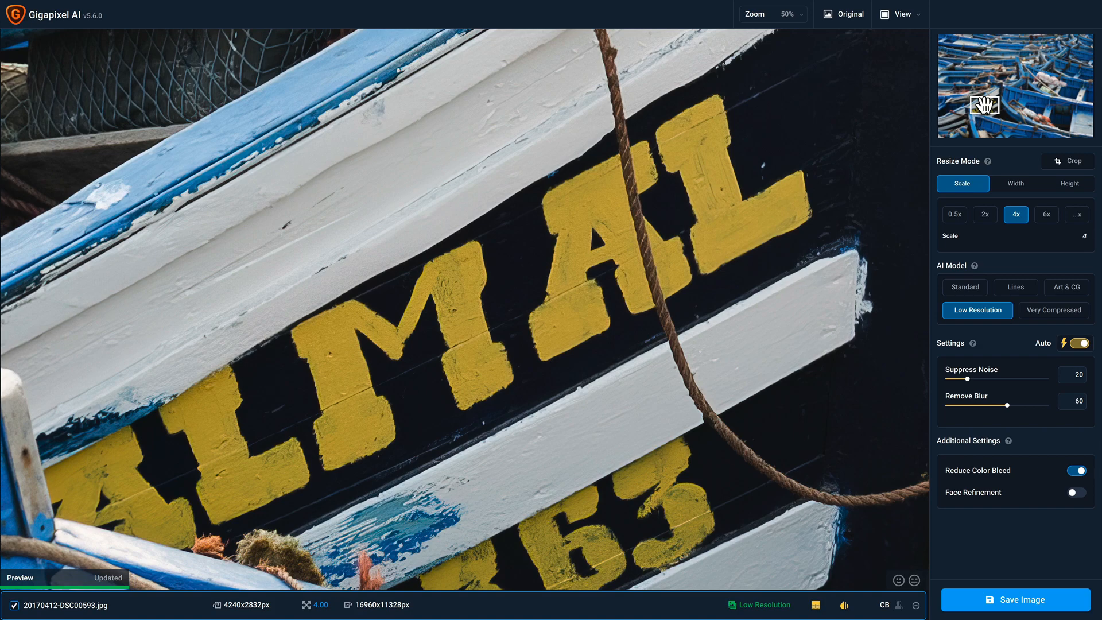
mouse_move(913, 13)
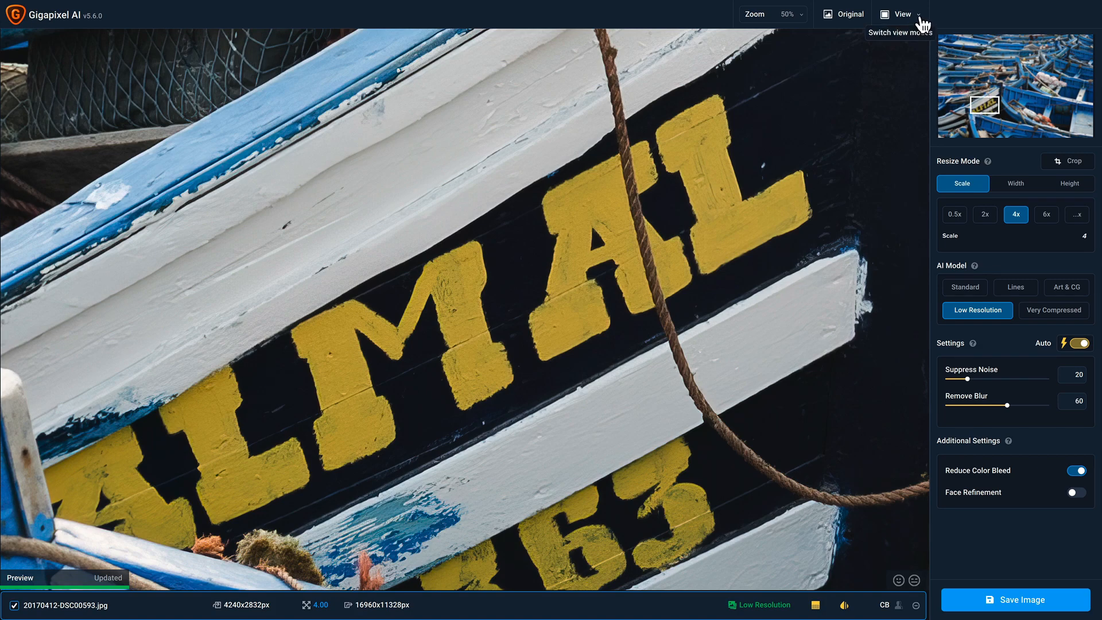
click(903, 14)
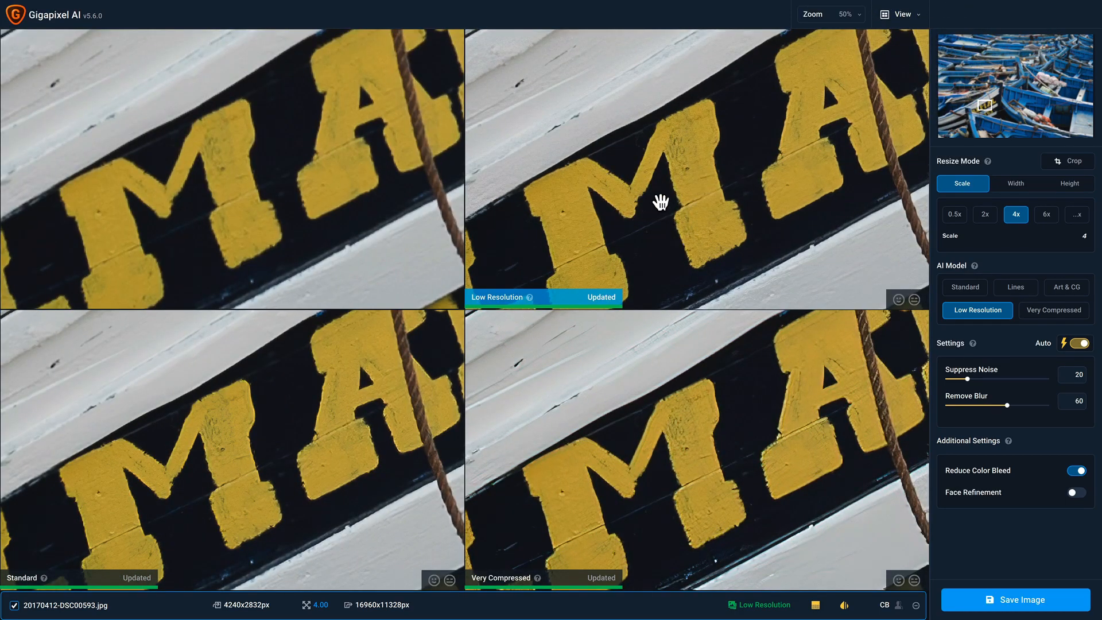
mouse_move(692, 199)
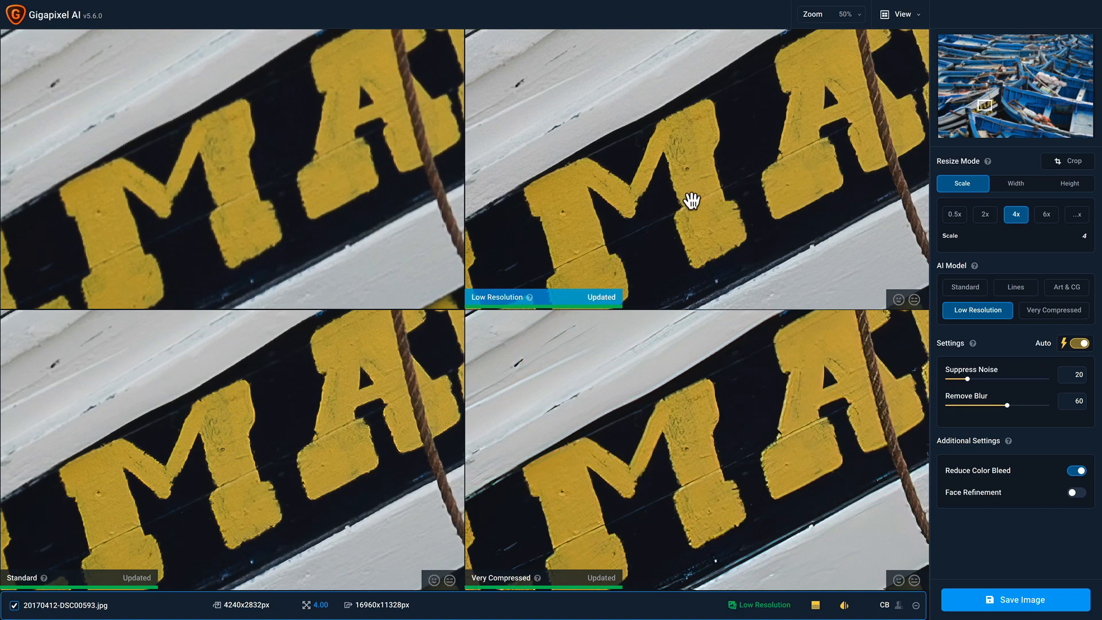
mouse_move(566, 295)
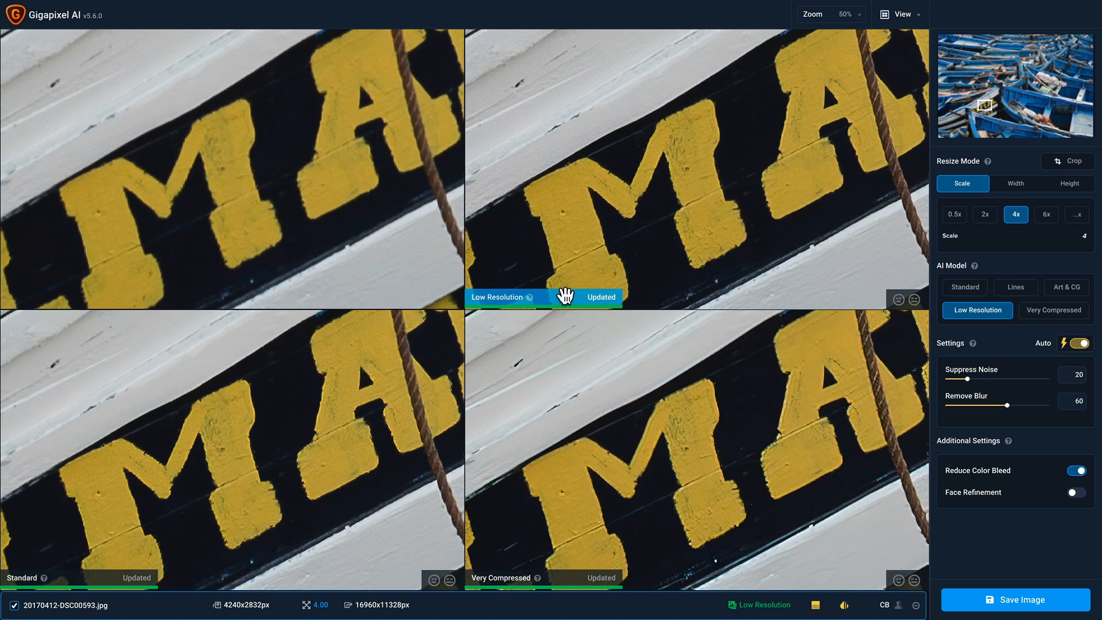
mouse_move(554, 301)
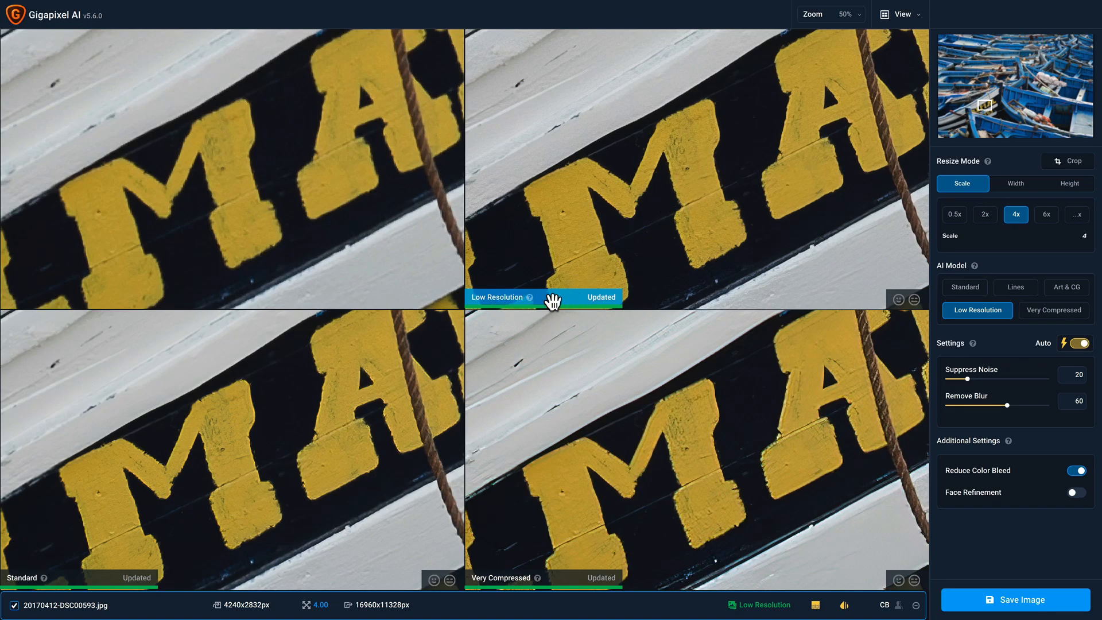
mouse_move(921, 23)
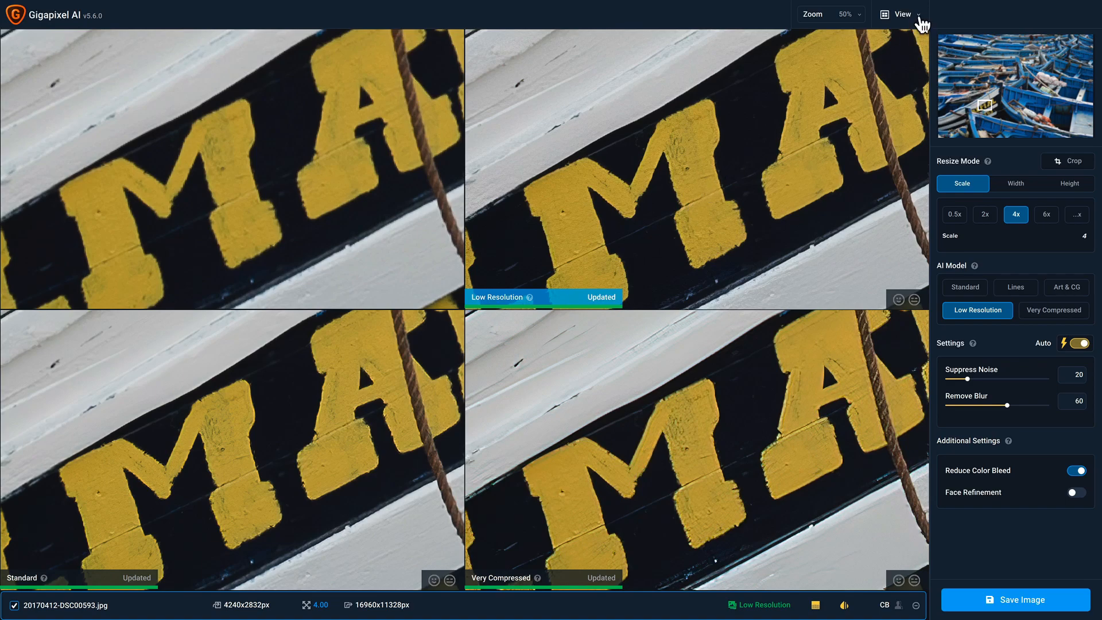
click(902, 14)
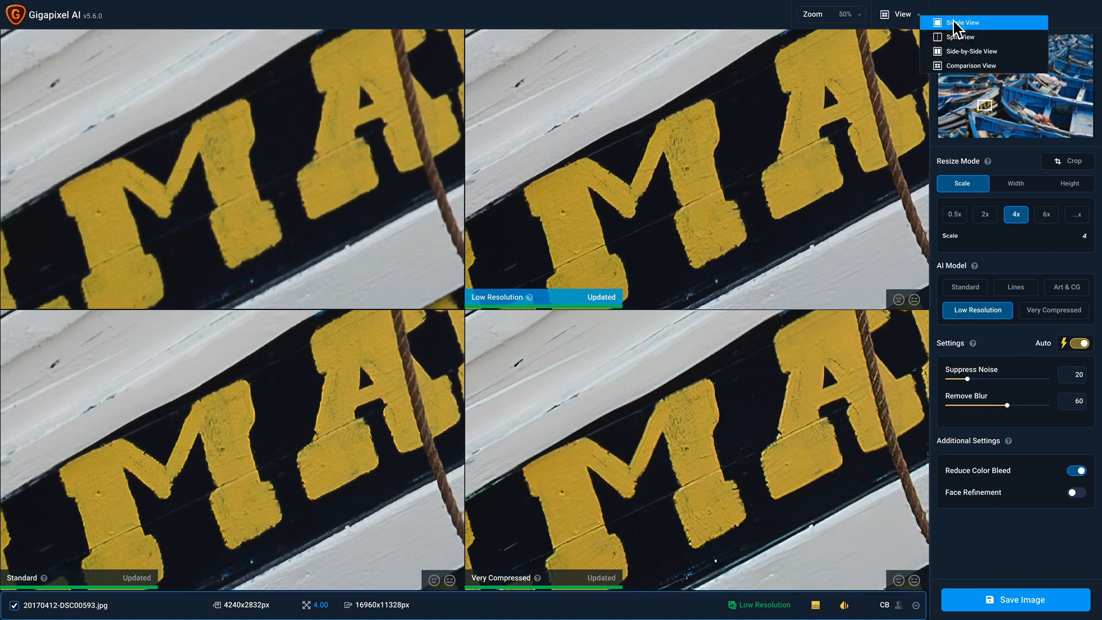
click(962, 22)
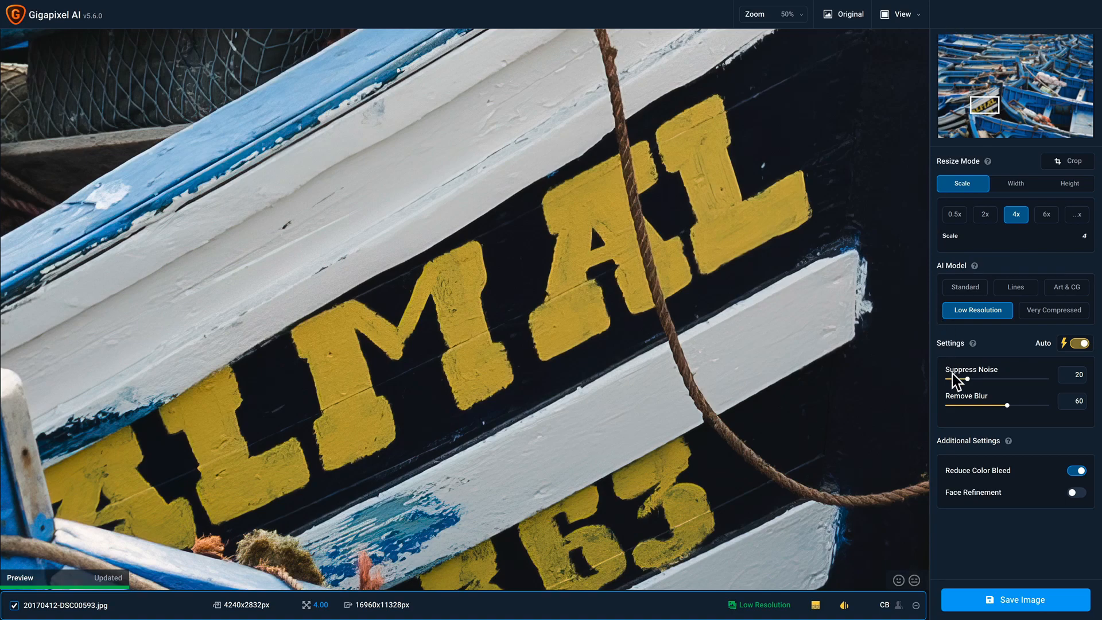
Lower Suppress Noise to 0, with Remove Blur staying at 60 and Auto off
drag(965, 379, 949, 379)
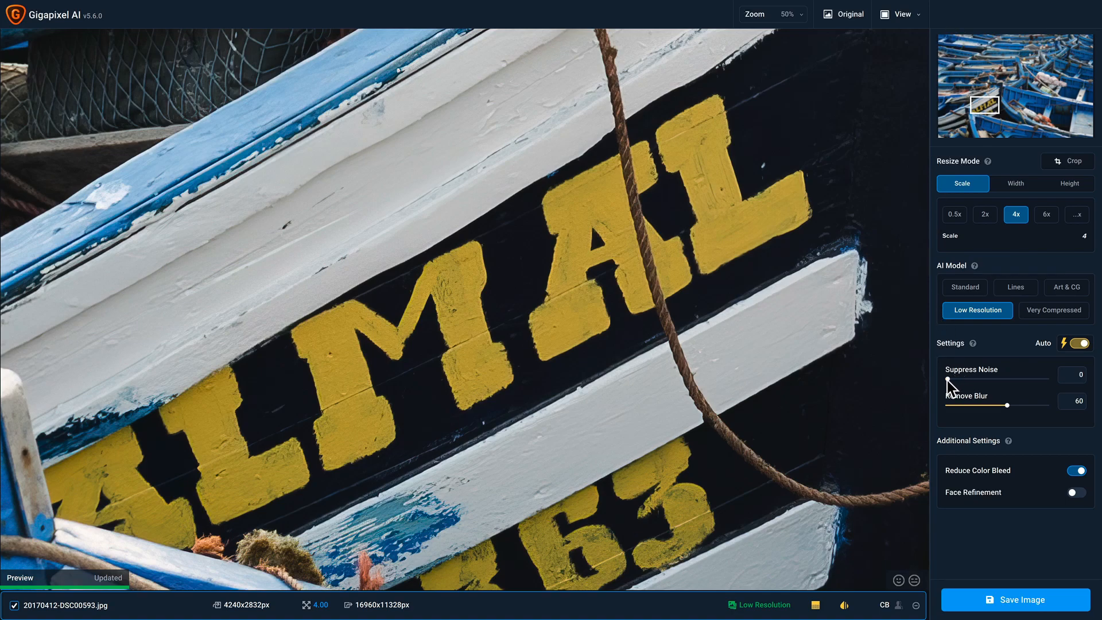
click(1075, 343)
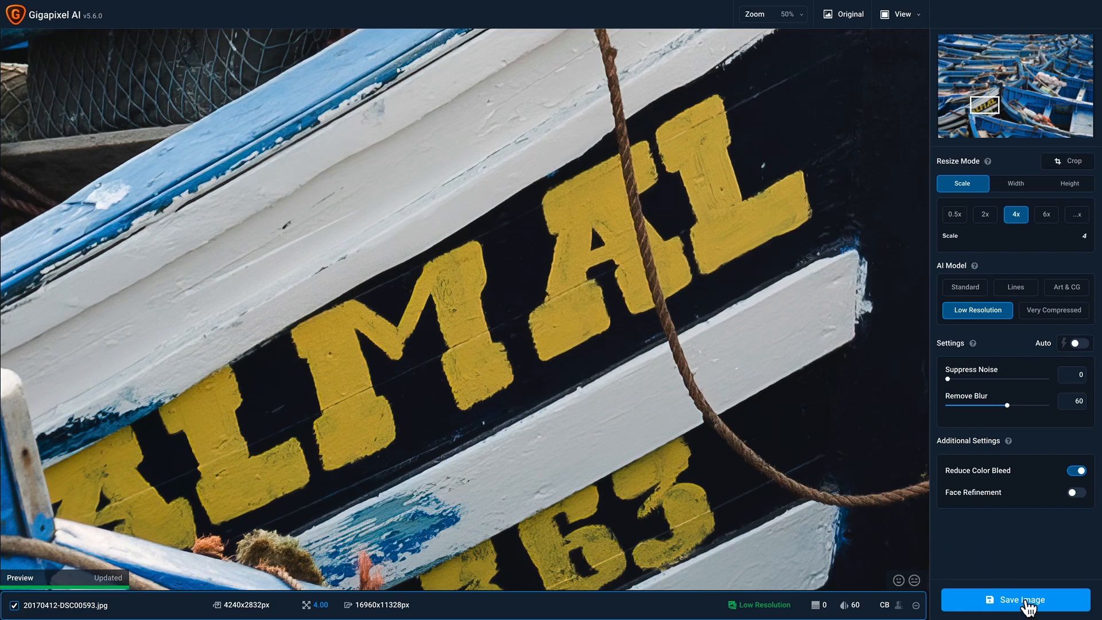
Bring up the Save Image As options: JPG at maximum quality, sRGB, saving to Source
click(1014, 599)
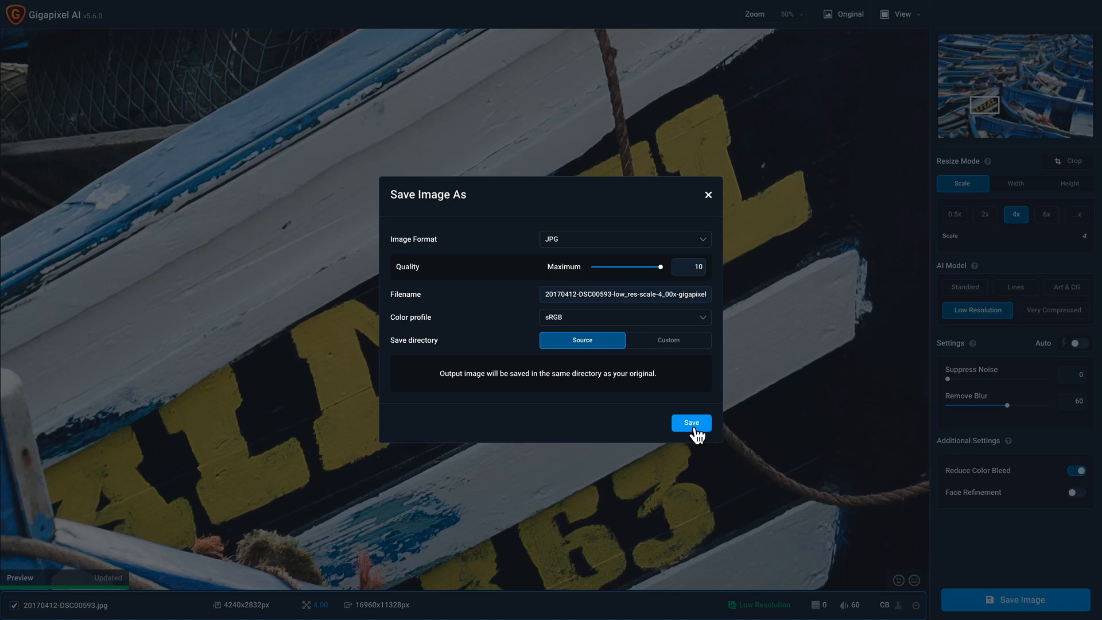
Save the 4x upscaled JPG and select it beside the original in Finder
click(691, 423)
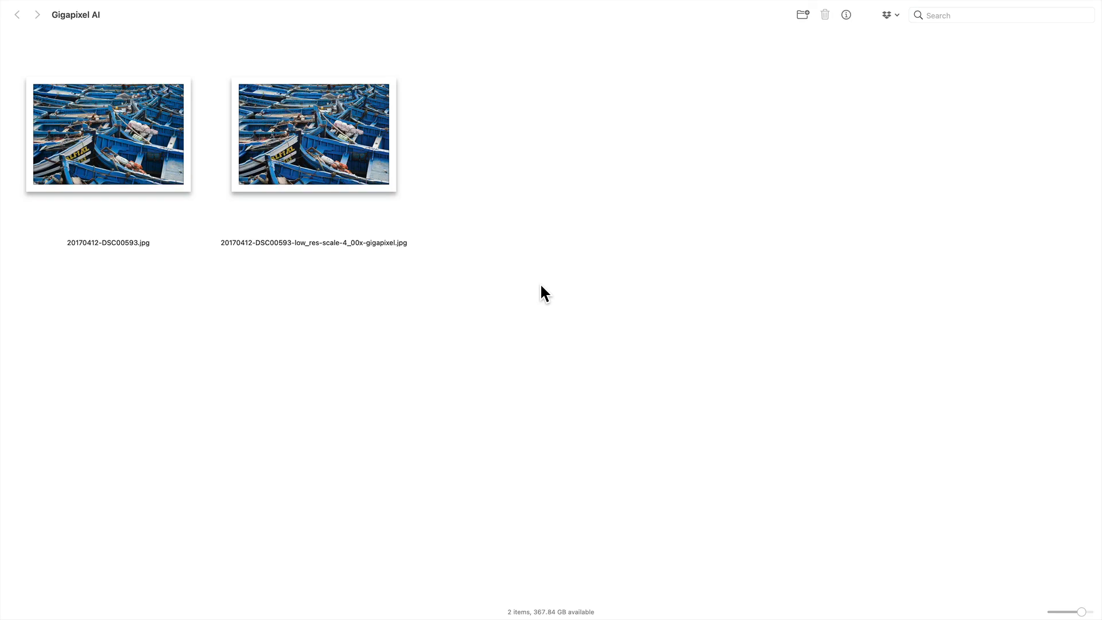
click(313, 134)
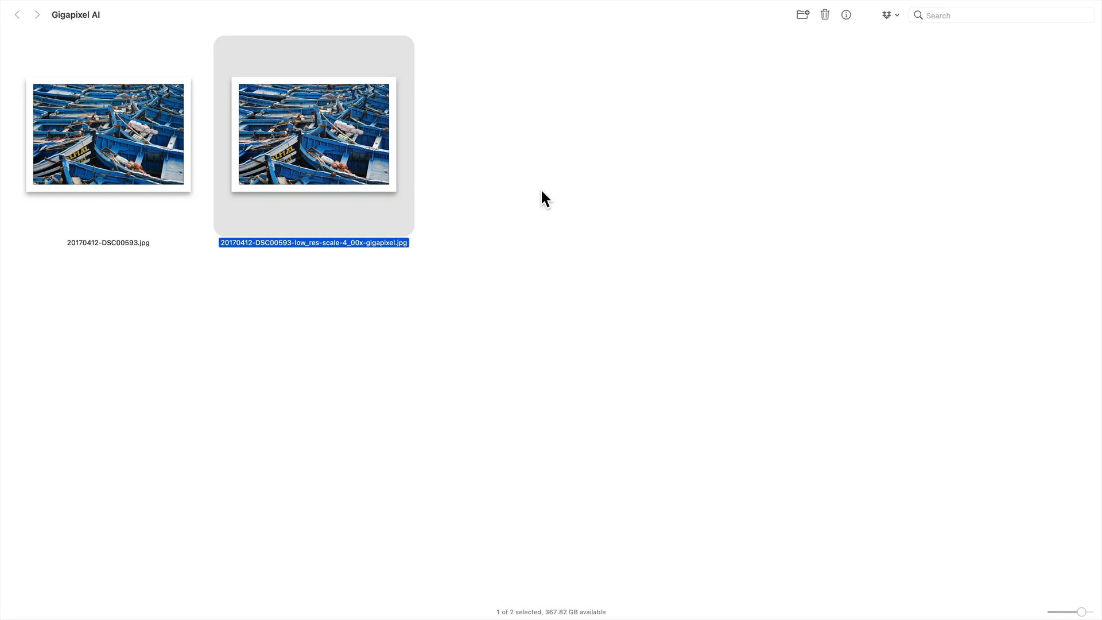